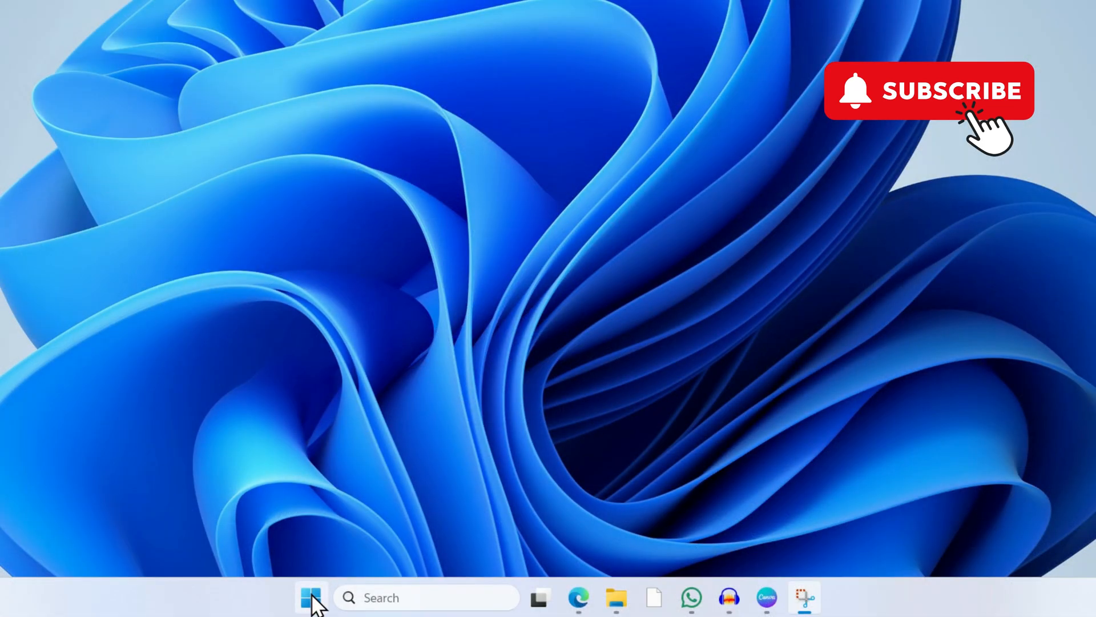
Restart from the Start menu's power options with Shift held to reach advanced recovery
left_click(307, 612)
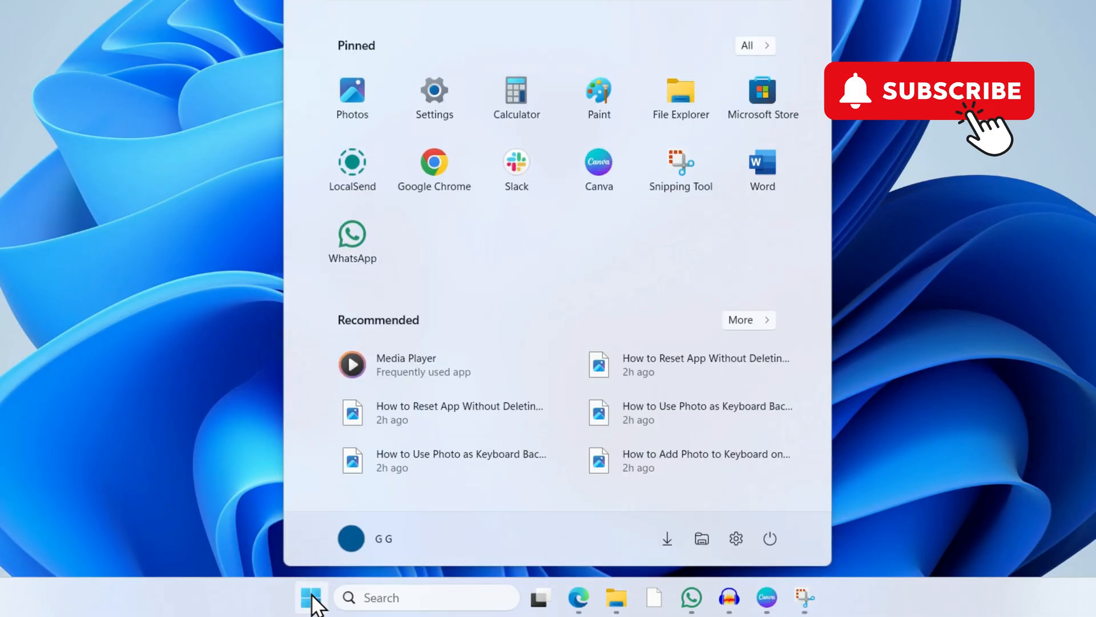
key("shift")
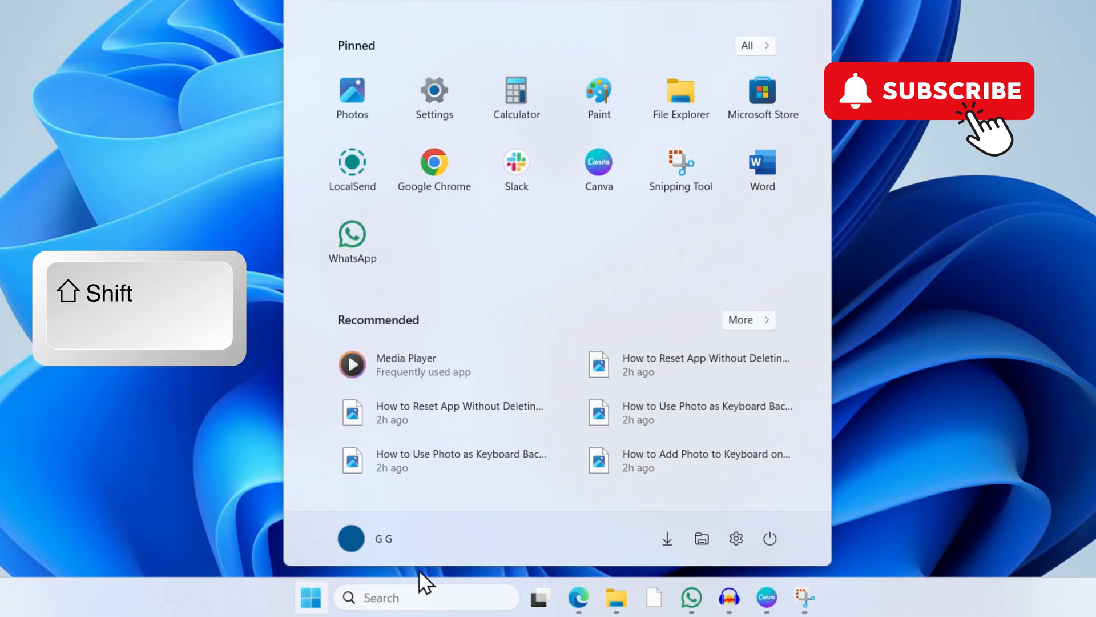
mouse_move(770, 539)
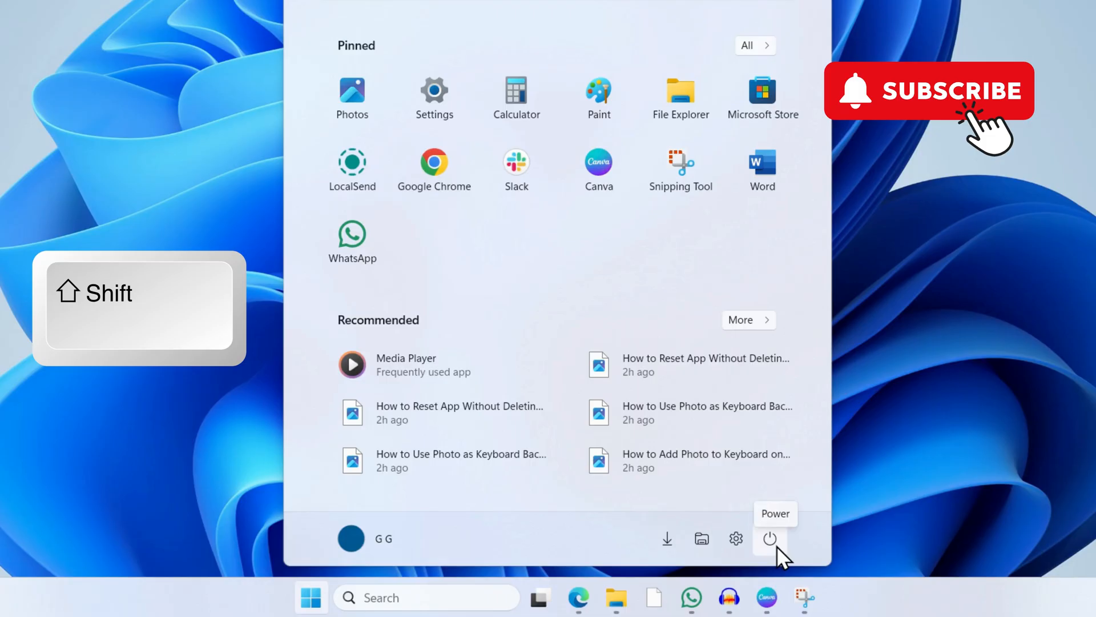
left_click(770, 539)
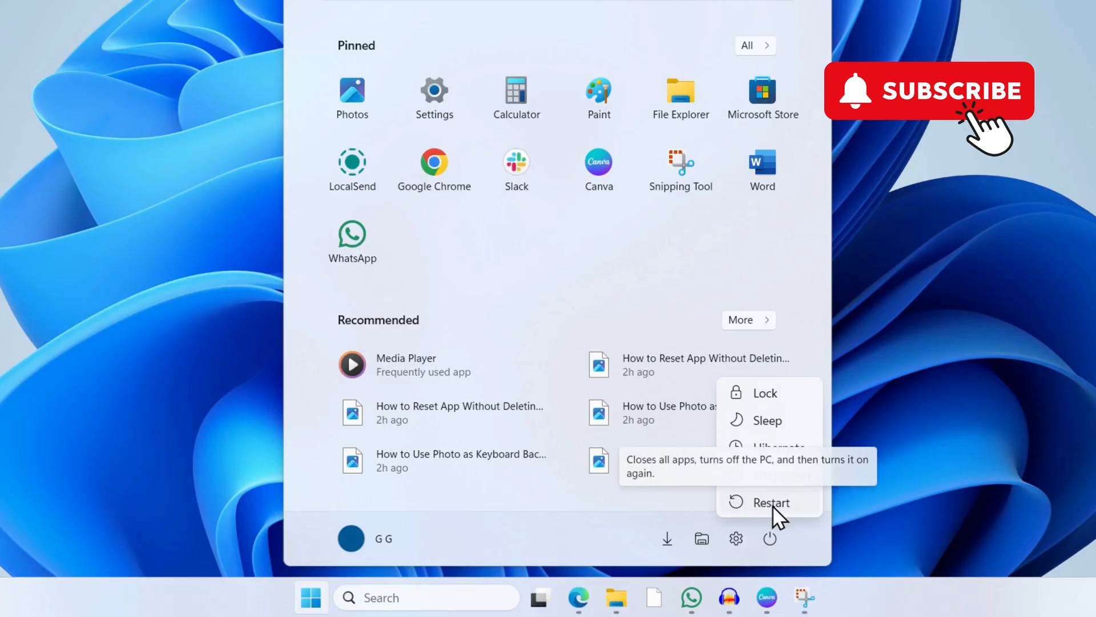
left_click(772, 503)
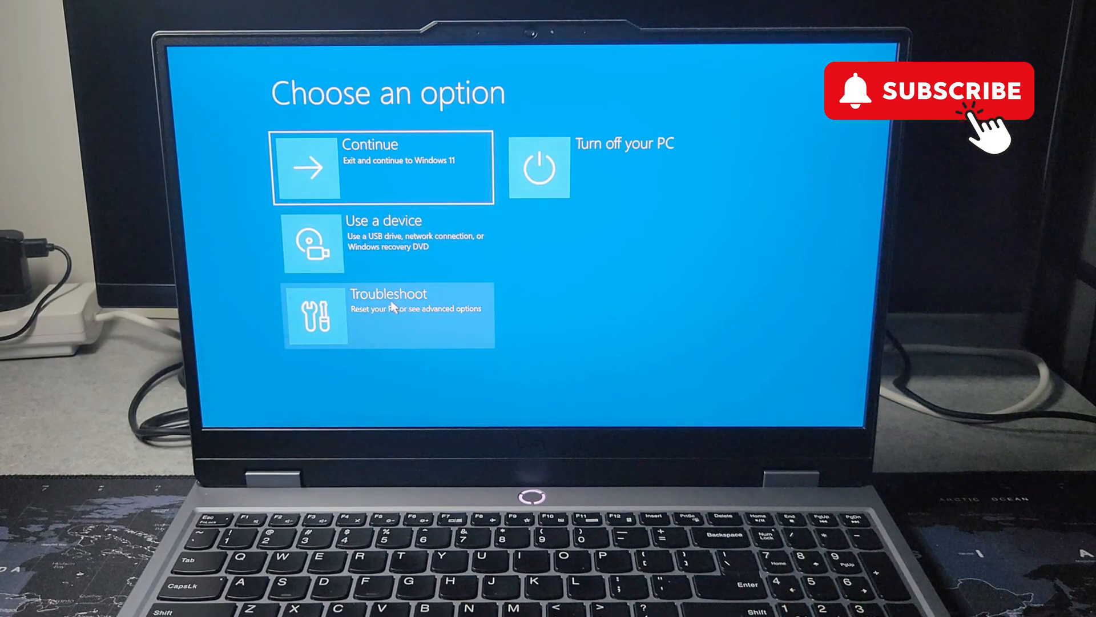
Go through Troubleshoot and Startup Settings, restart, and choose option 4, Enable Safe Mode
left_click(391, 315)
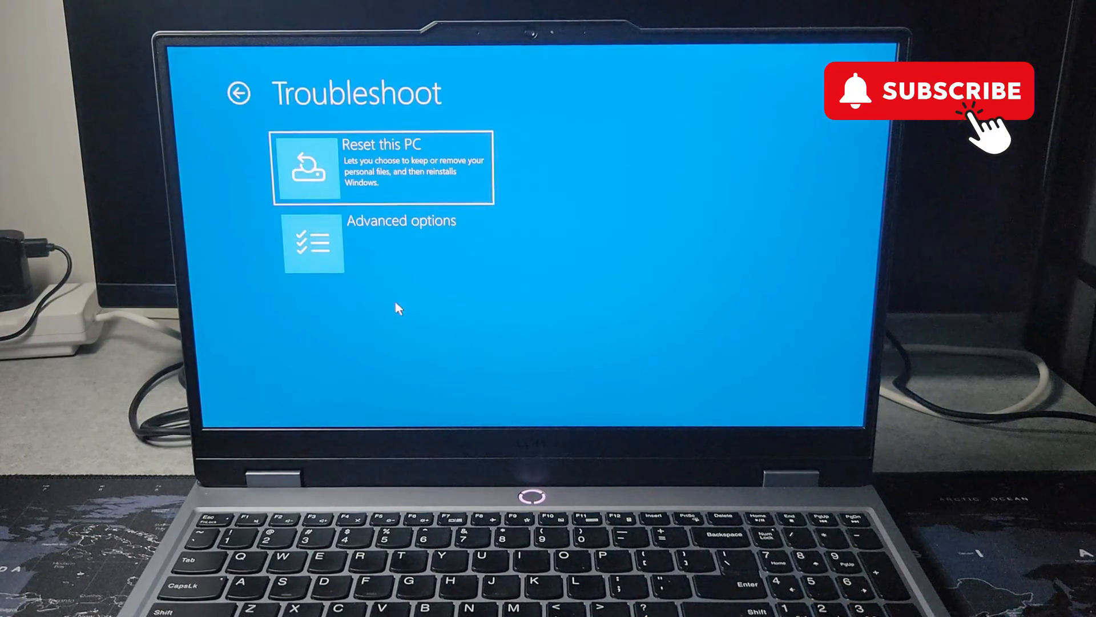
mouse_move(361, 249)
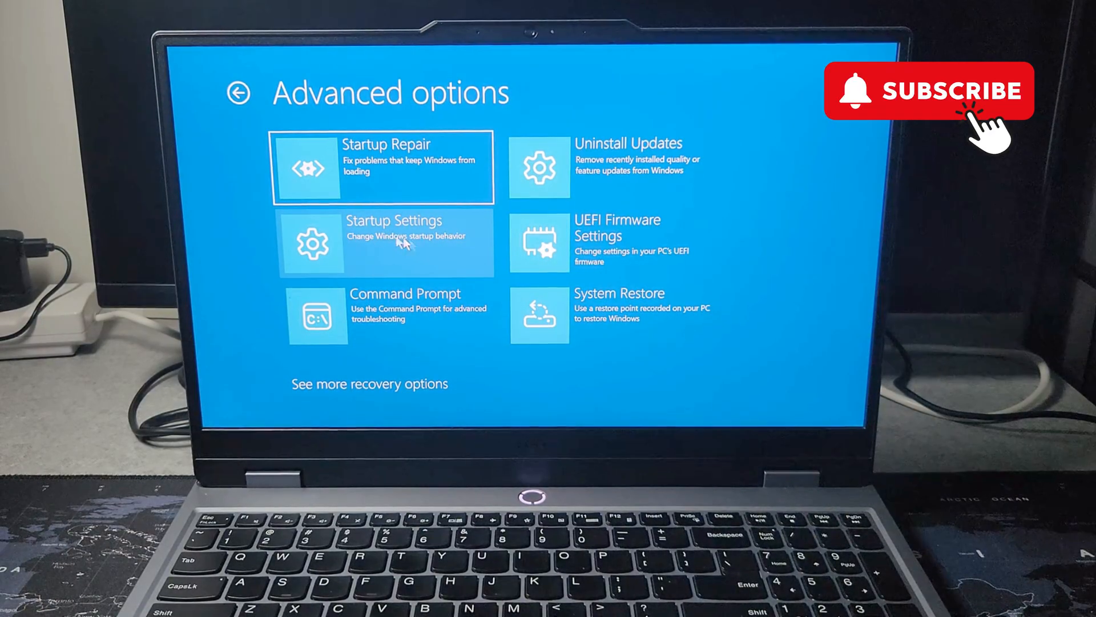
left_click(393, 241)
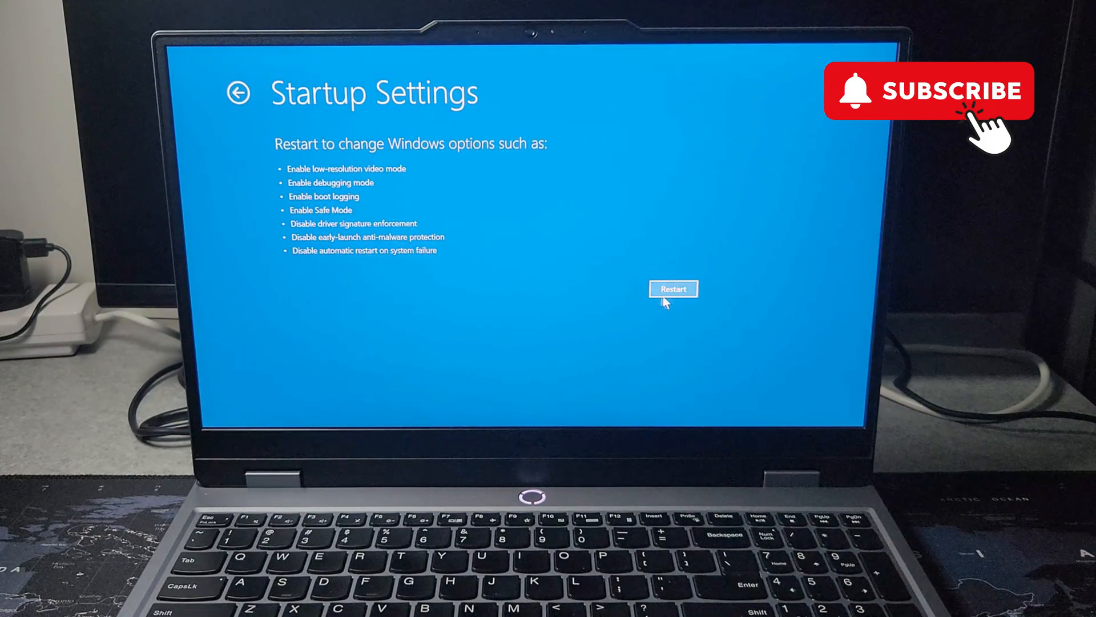
left_click(673, 289)
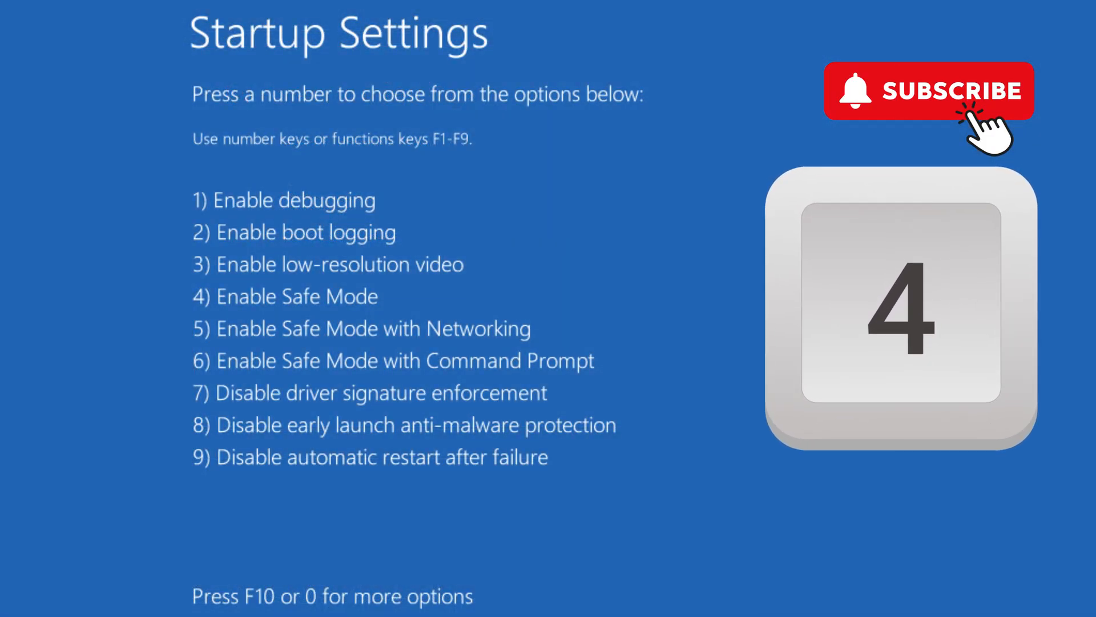
key("4")
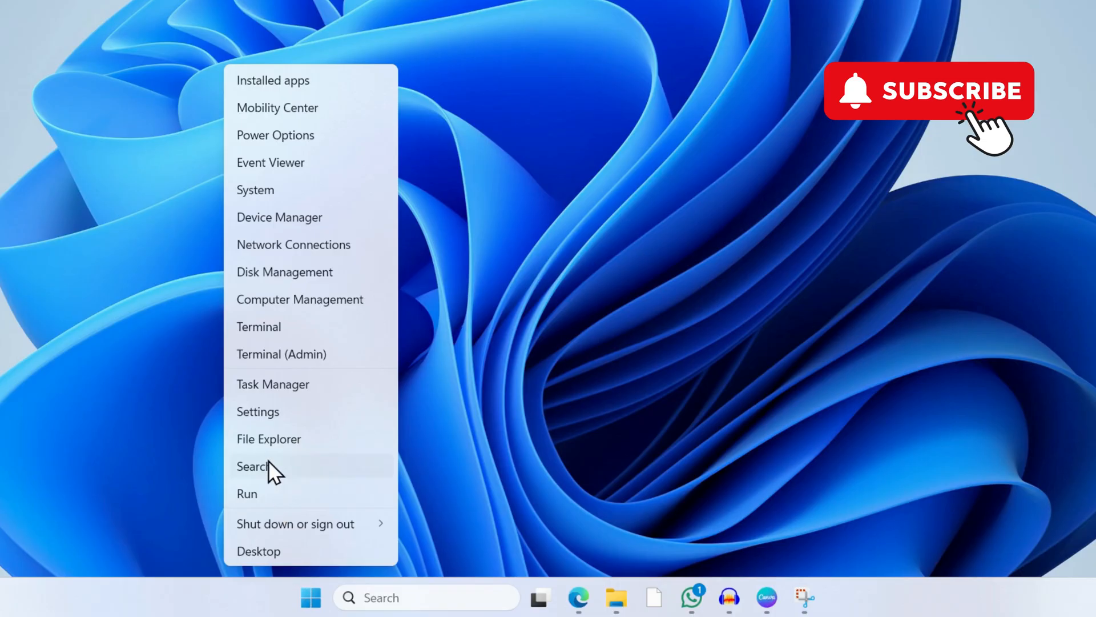
Launch Device Manager from the Start button's system-tools menu
left_click(251, 466)
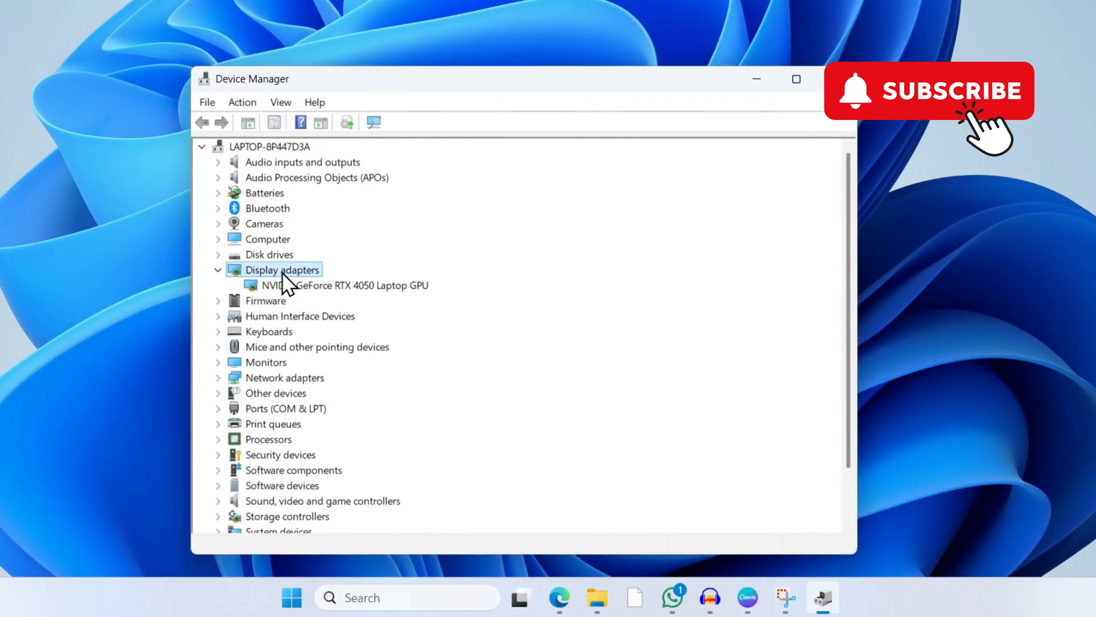
mouse_move(326, 311)
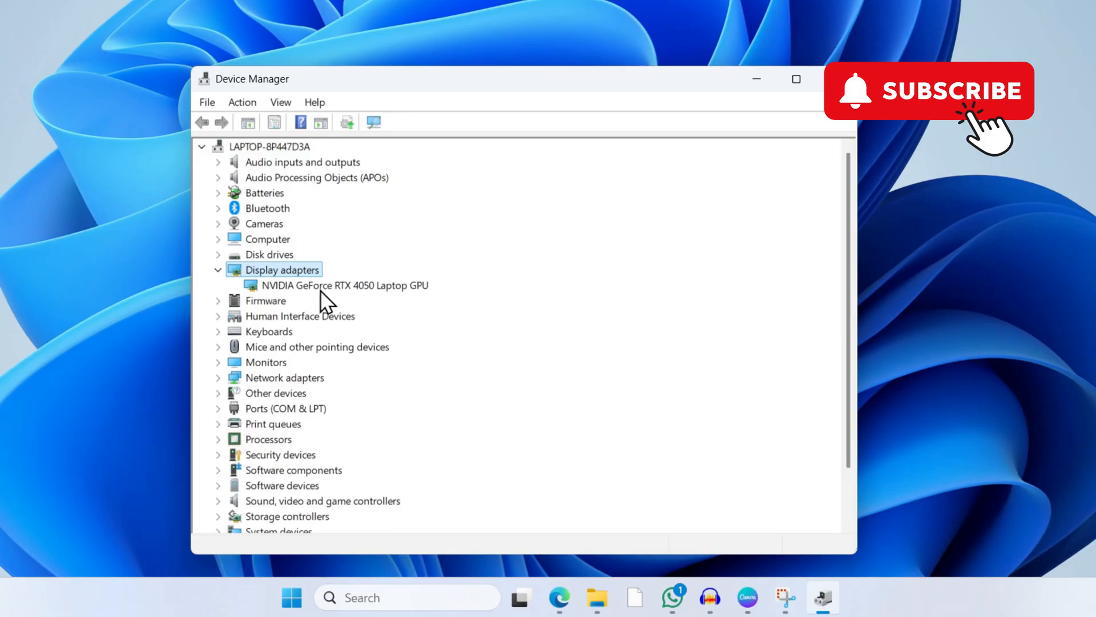
Uninstall the NVIDIA GeForce RTX 4050 Laptop GPU with 'Attempt to remove the driver' ticked
right_click(347, 285)
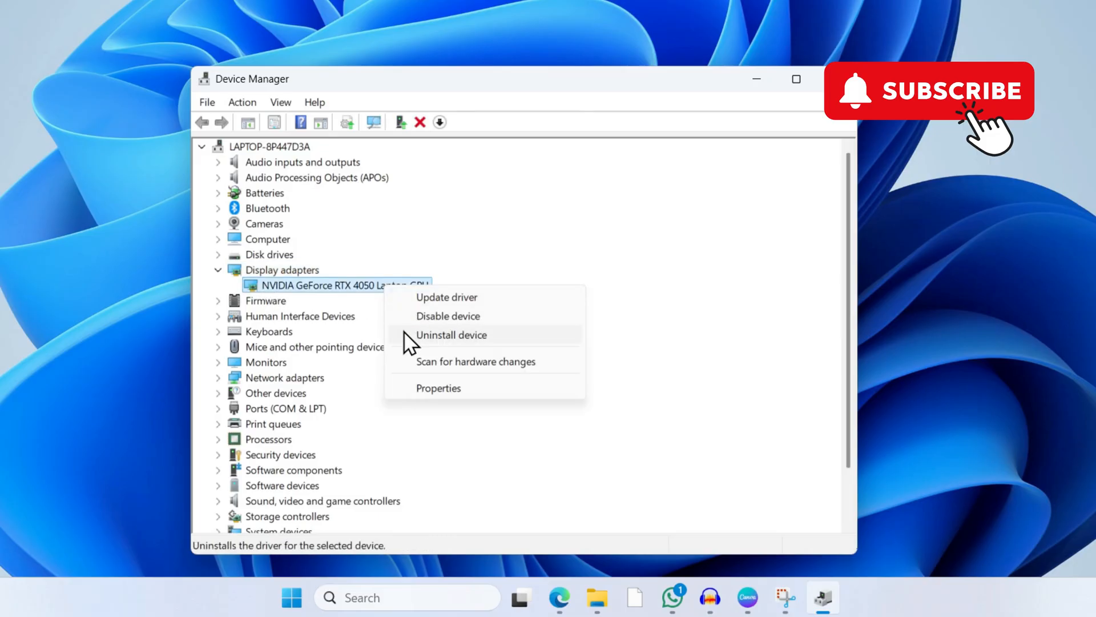
left_click(451, 335)
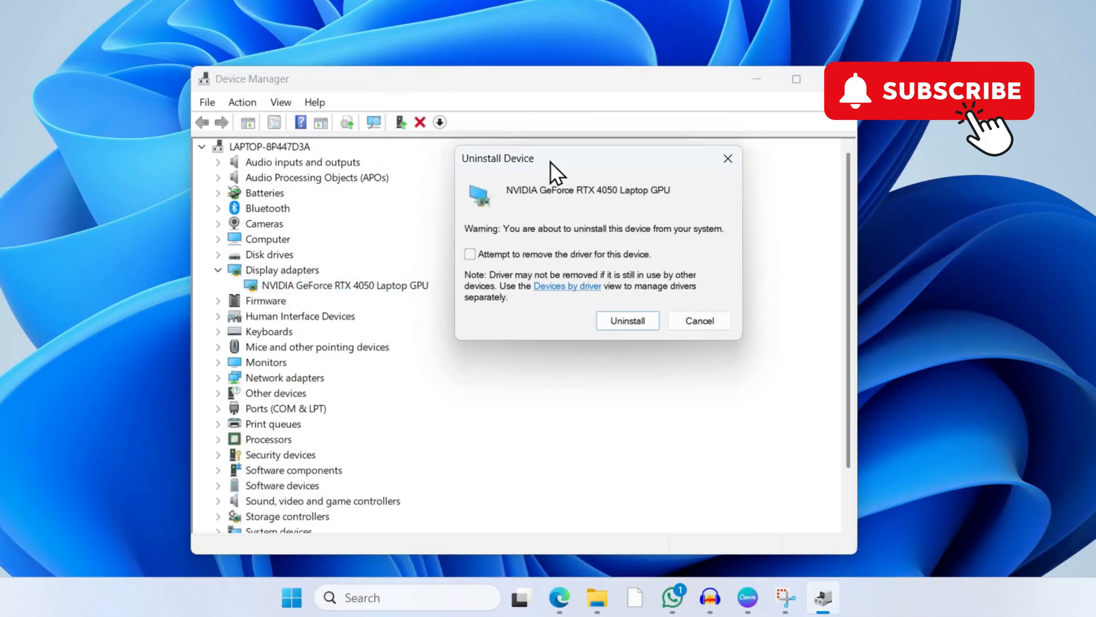
left_click(470, 253)
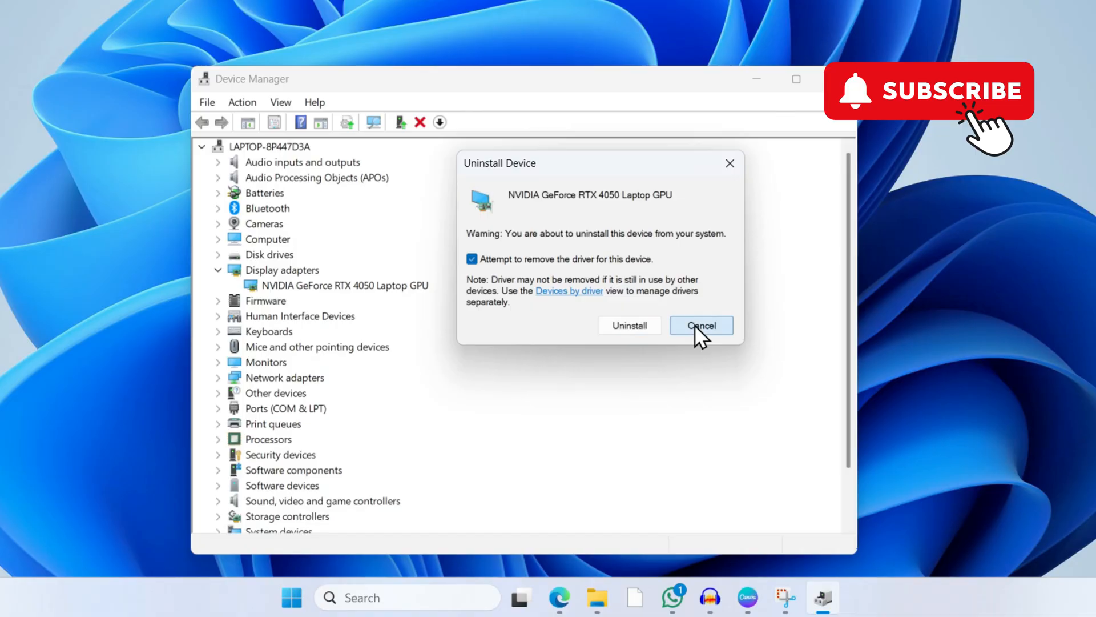
left_click(701, 325)
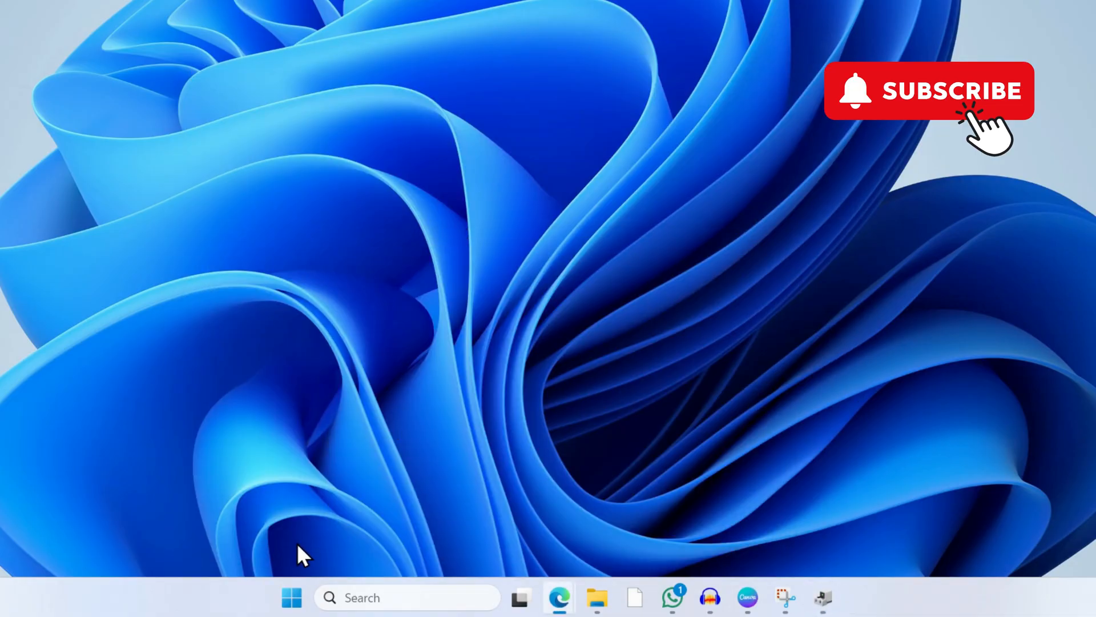
mouse_move(304, 584)
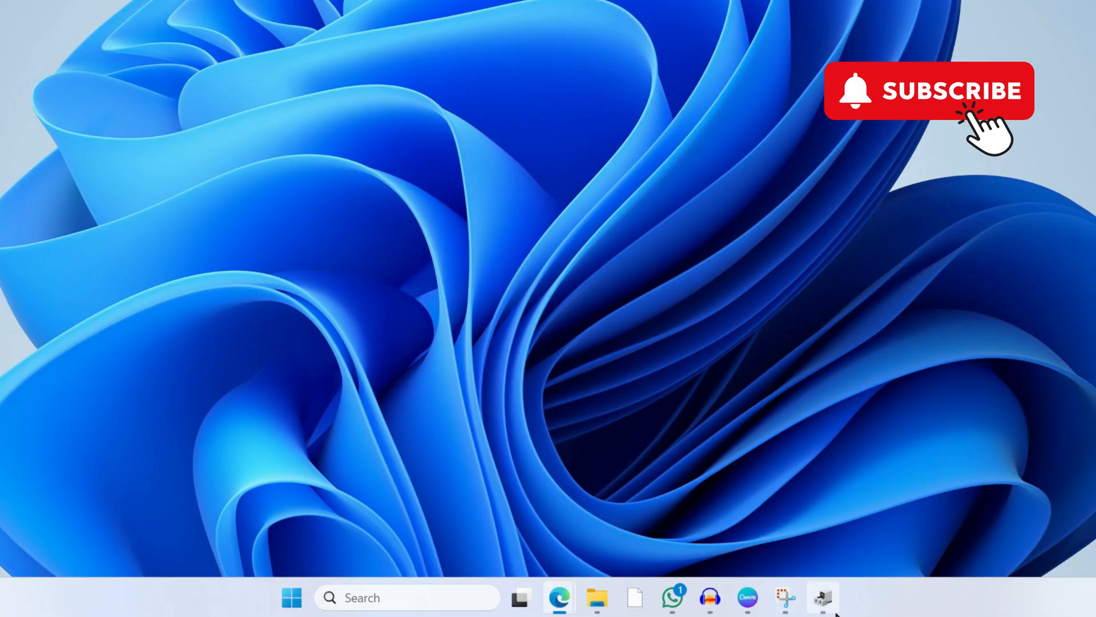
Restore the Device Manager window from the taskbar
left_click(820, 599)
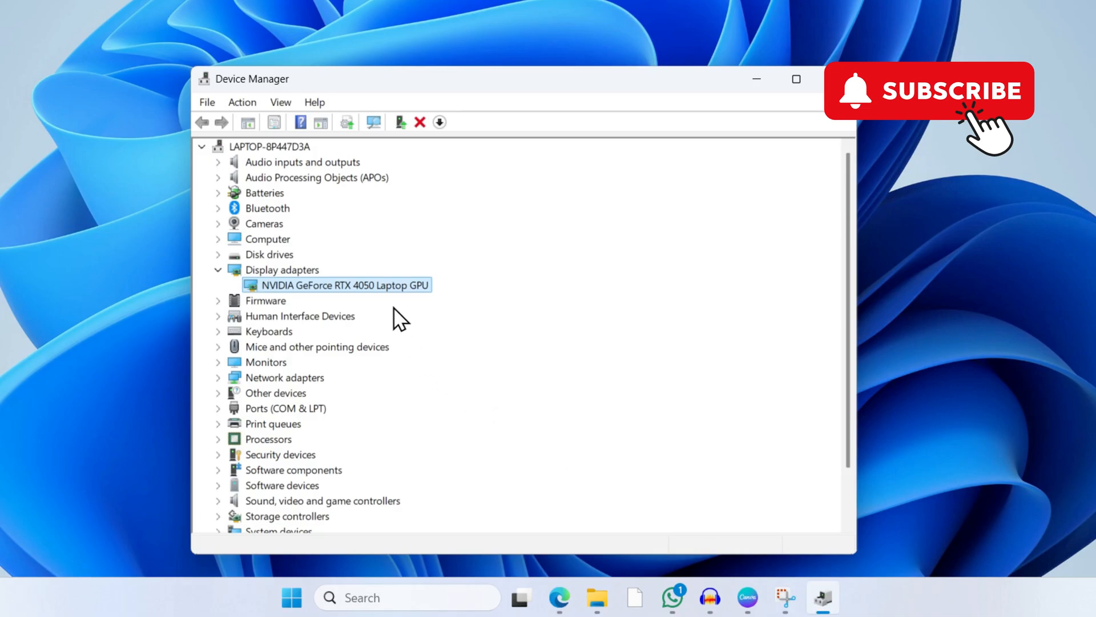
mouse_move(367, 304)
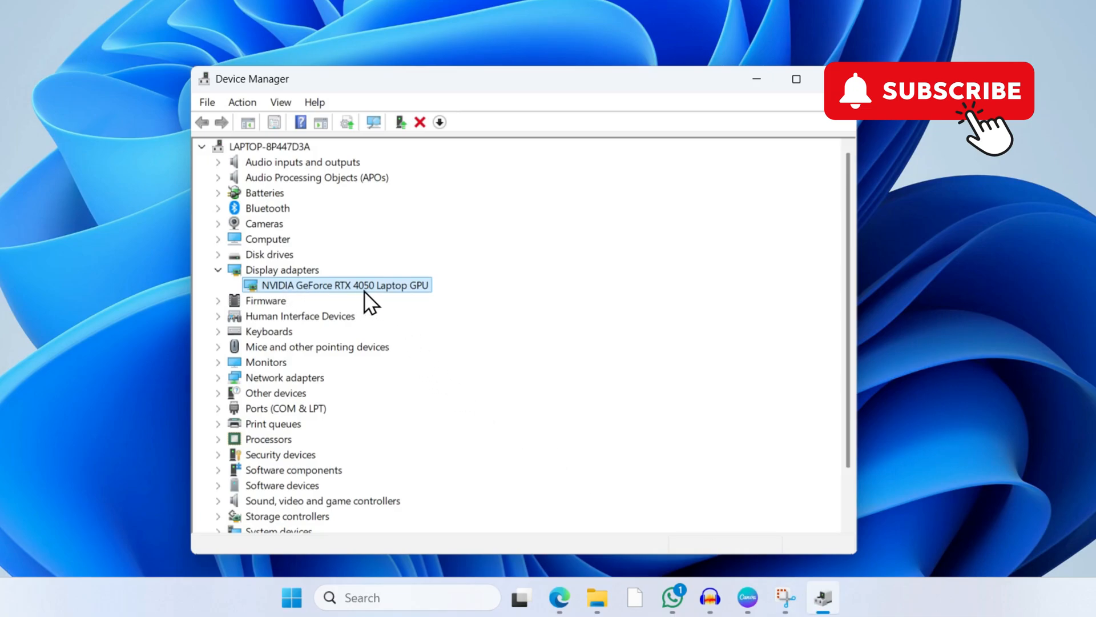
mouse_move(392, 303)
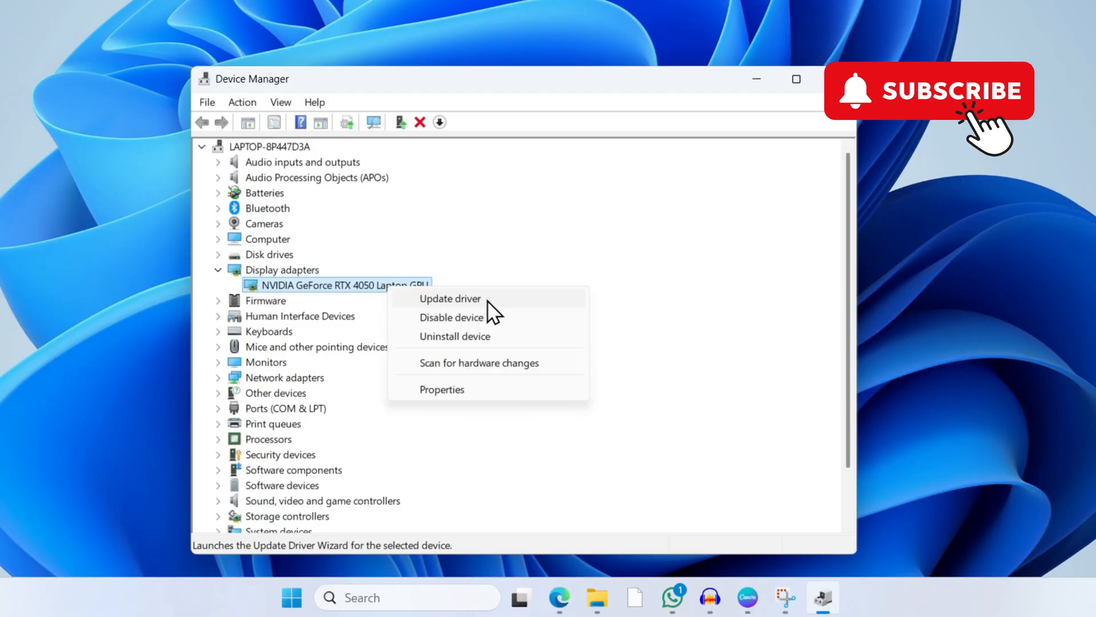
Update the NVIDIA GPU's driver to Microsoft Basic Display Adapter, then minimize Device Manager
left_click(450, 299)
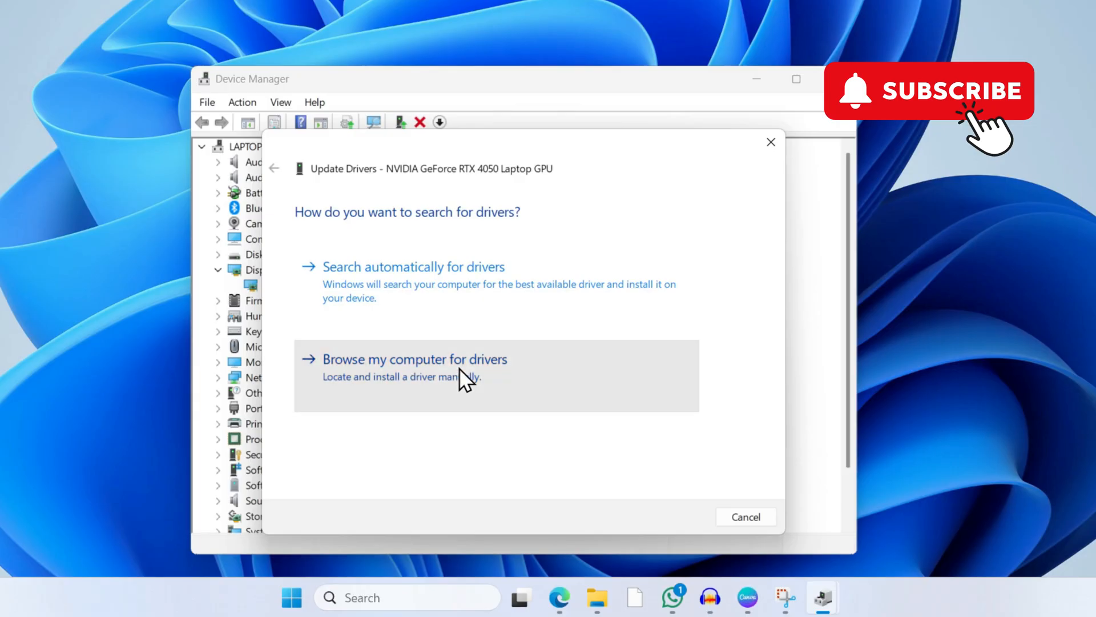
left_click(416, 358)
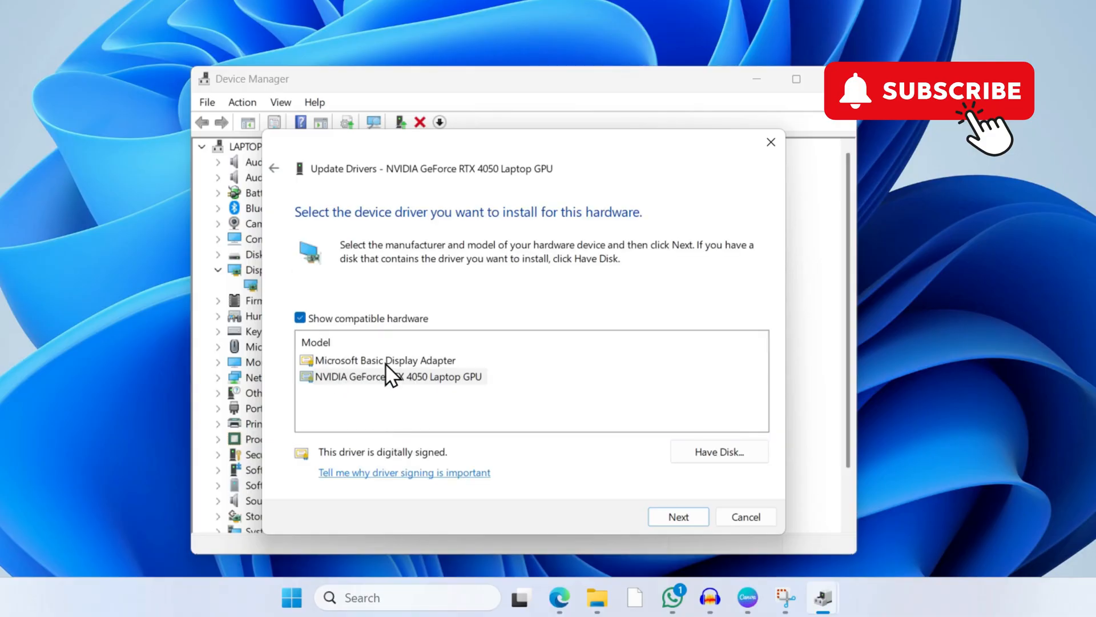
left_click(384, 360)
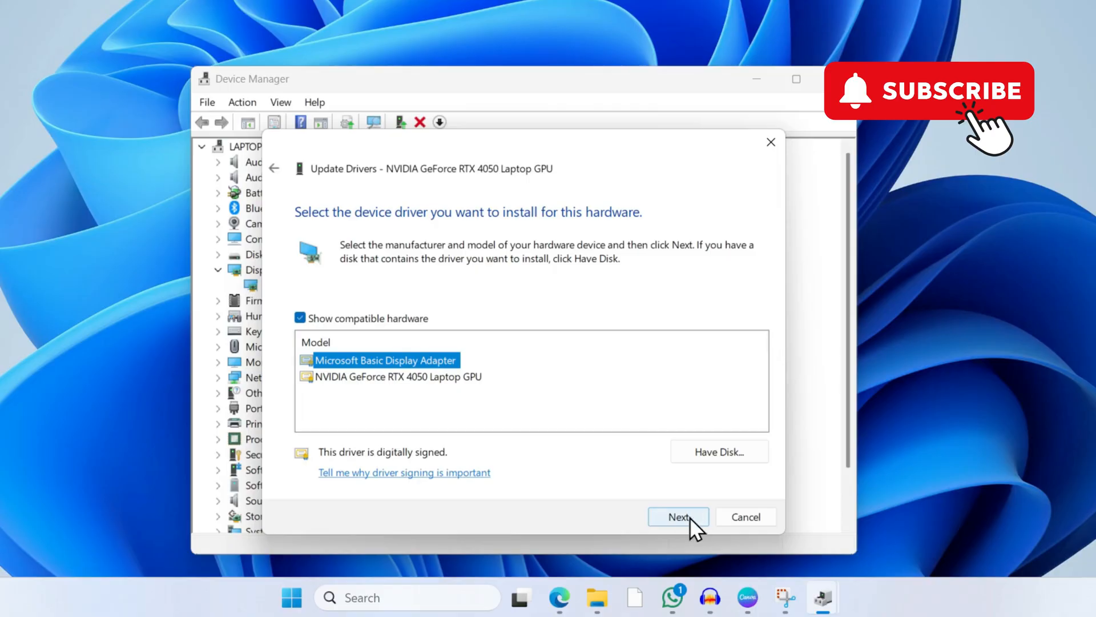
left_click(678, 517)
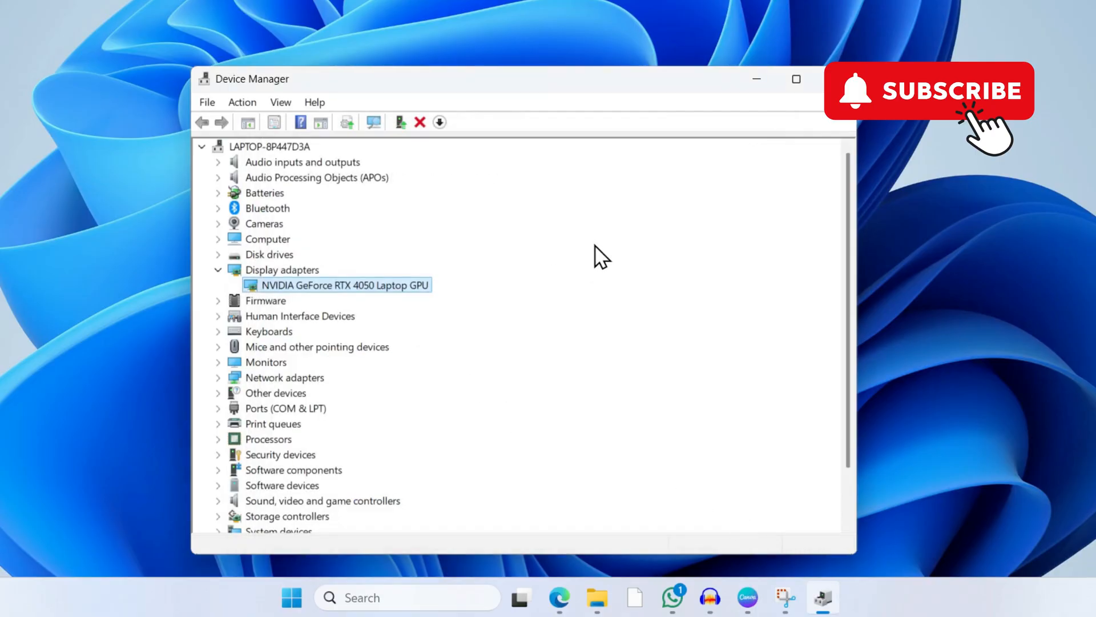
mouse_move(752, 91)
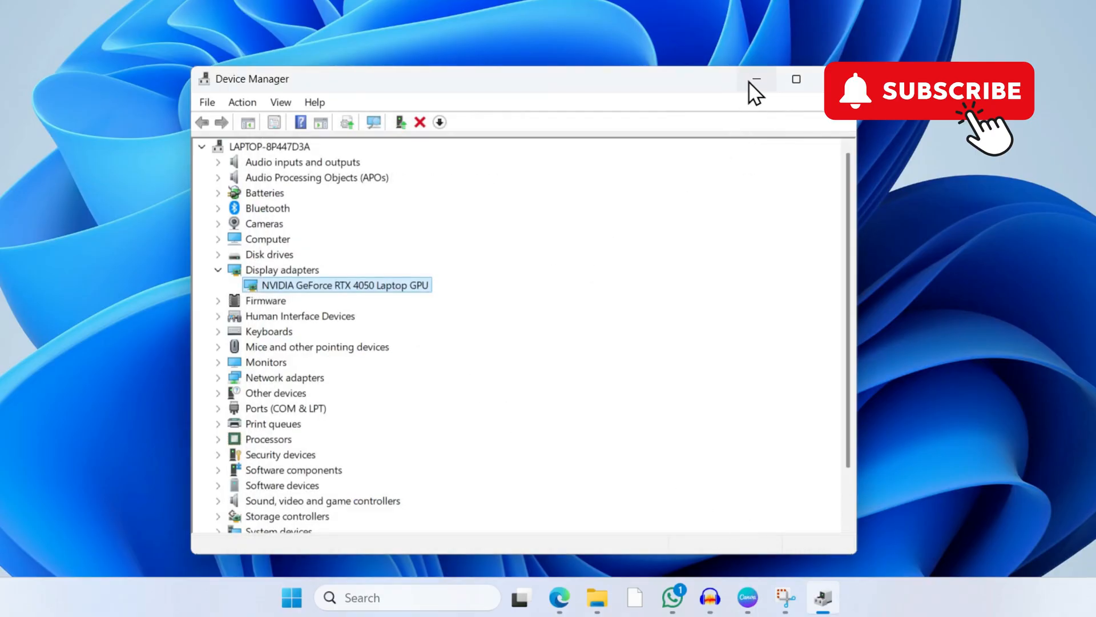
left_click(757, 80)
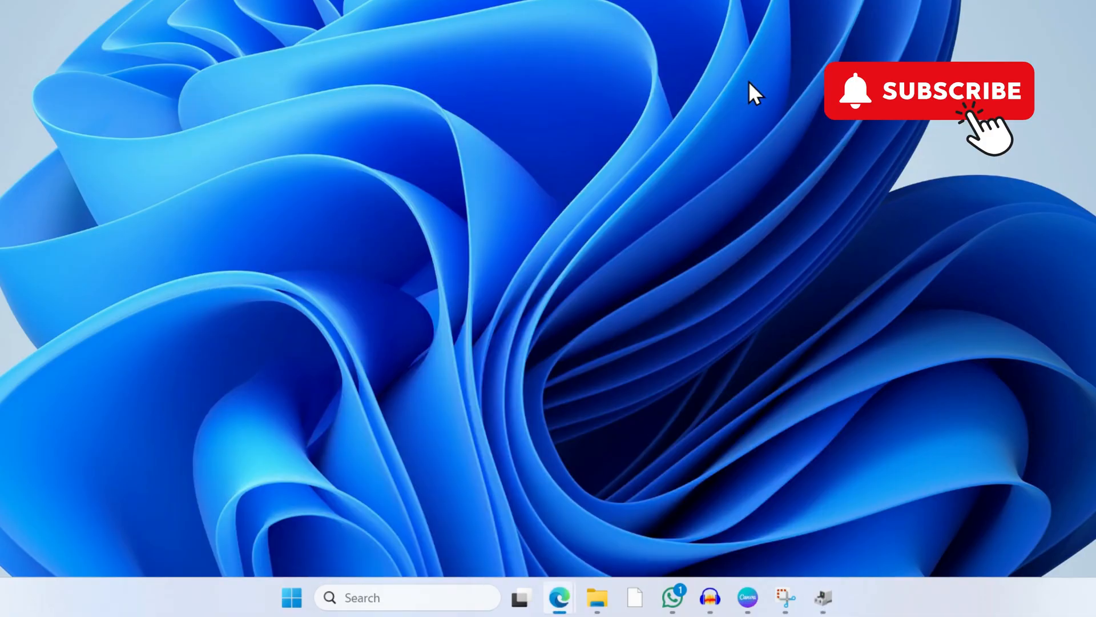
mouse_move(391, 346)
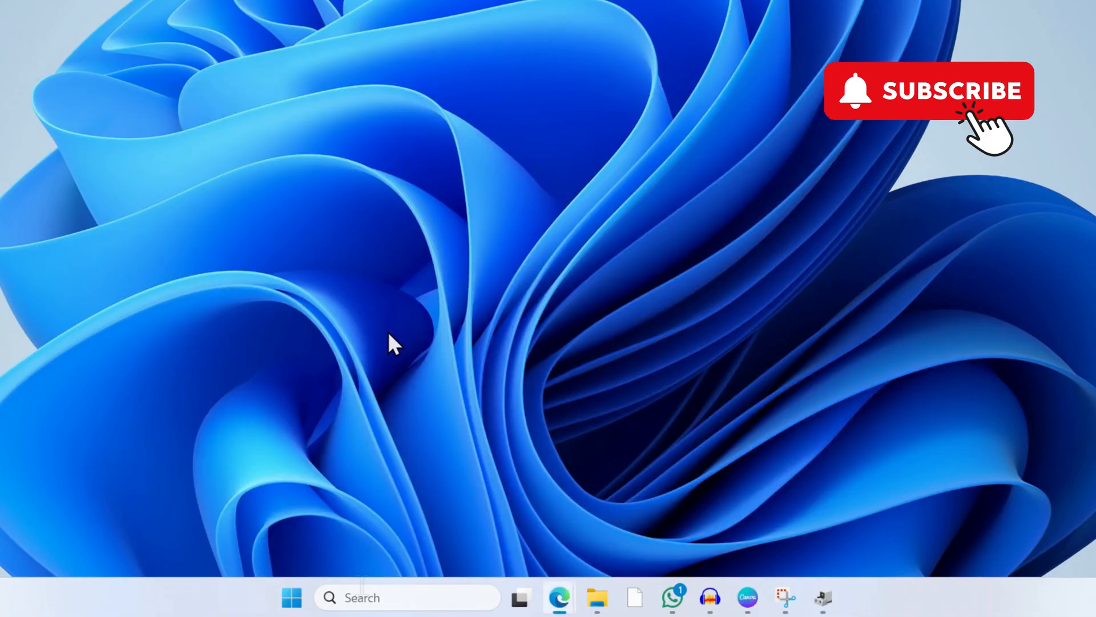
Search 'app' in the taskbar to reach Programs and Features
type("app")
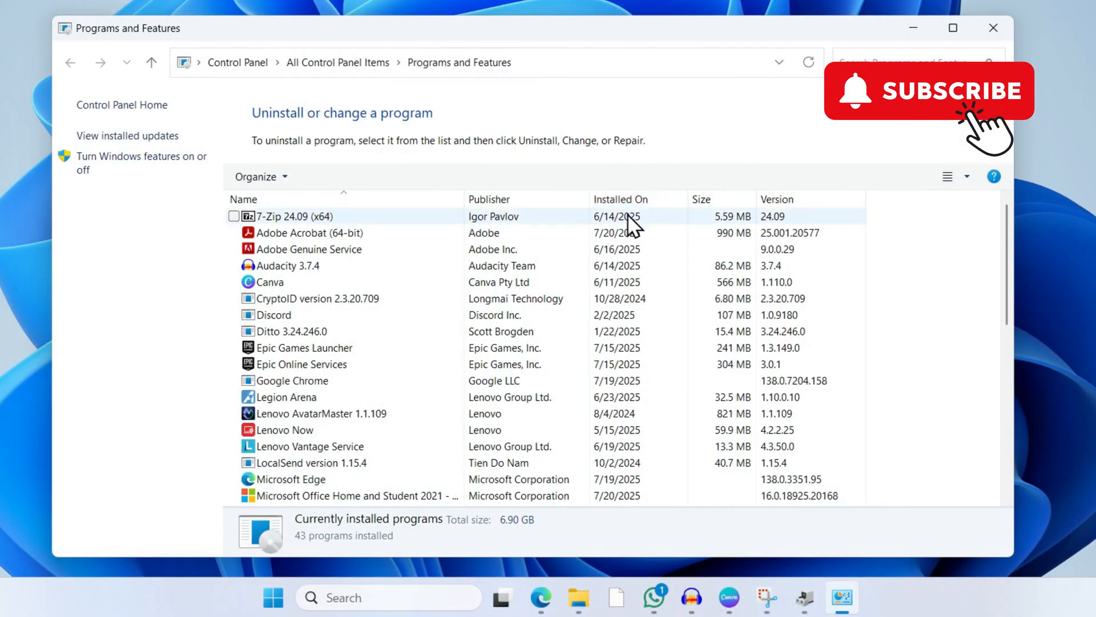
Sort programs by Installed On, newest first, and select Adobe Acrobat (64-bit) for uninstall
left_click(620, 198)
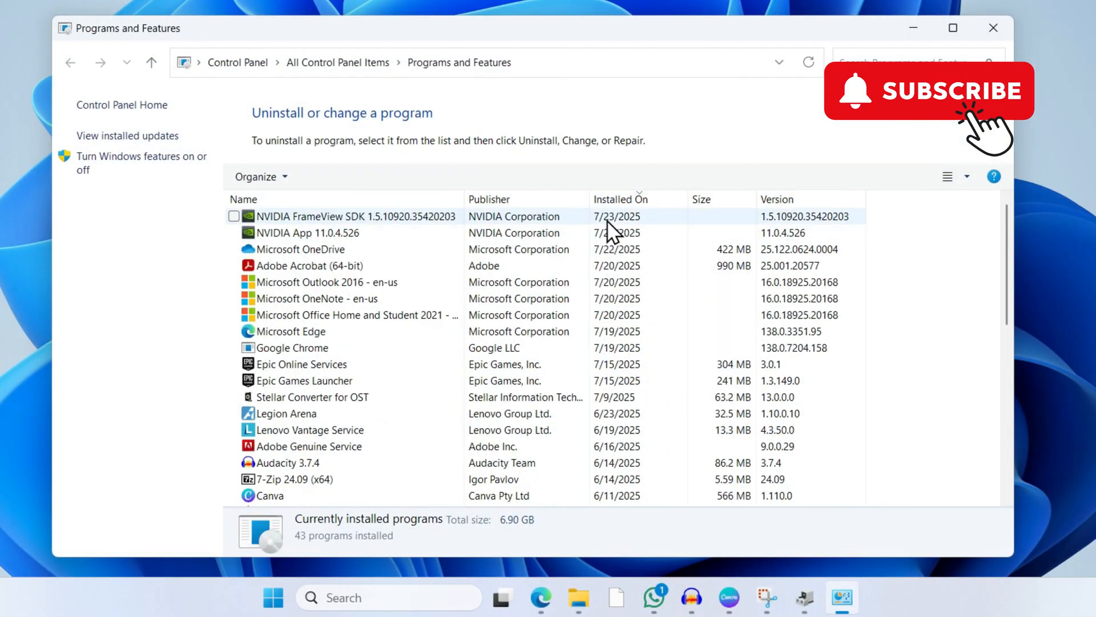
left_click(338, 233)
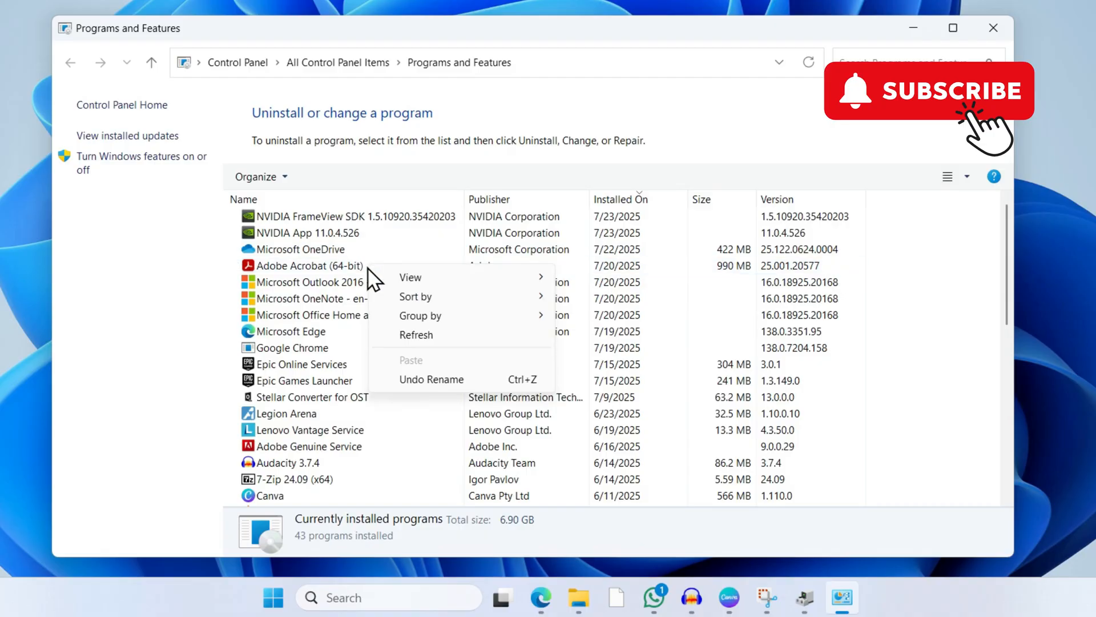
left_click(319, 265)
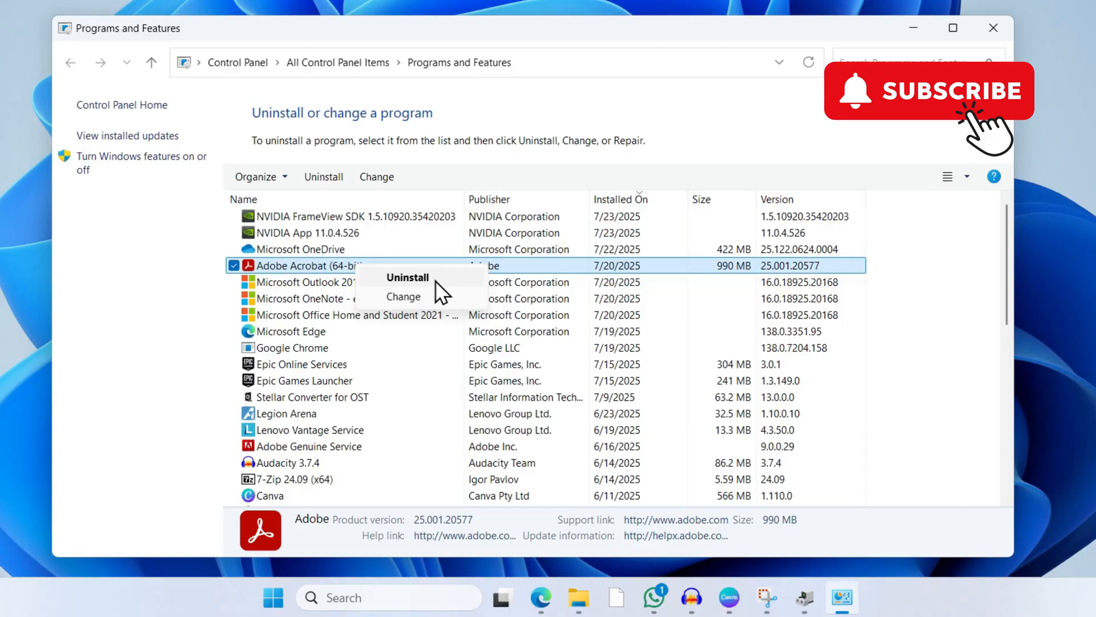
mouse_move(915, 29)
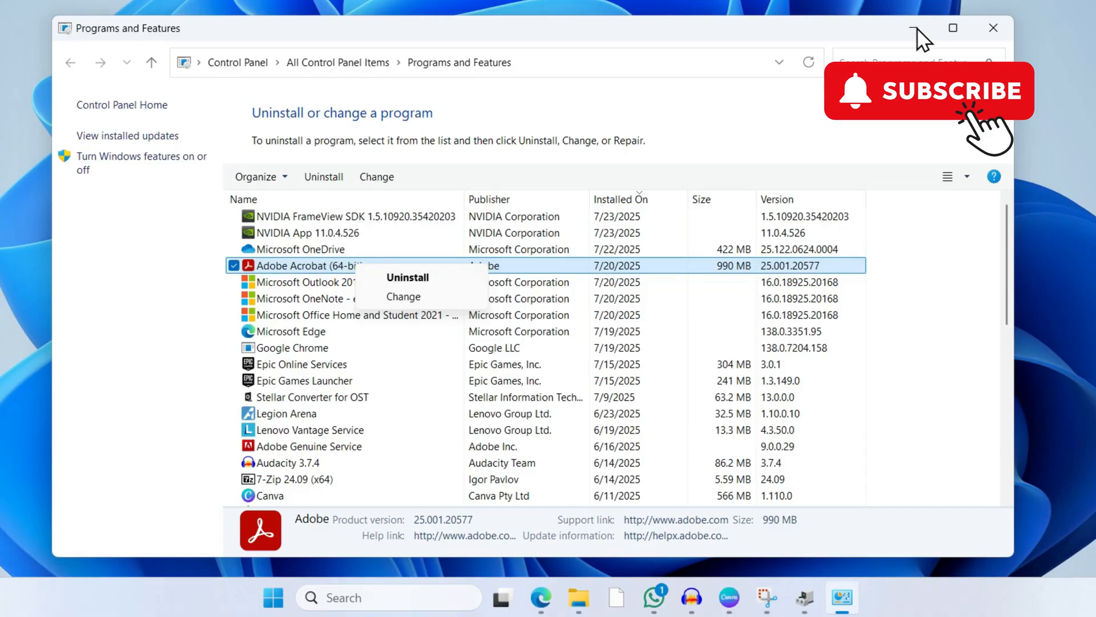